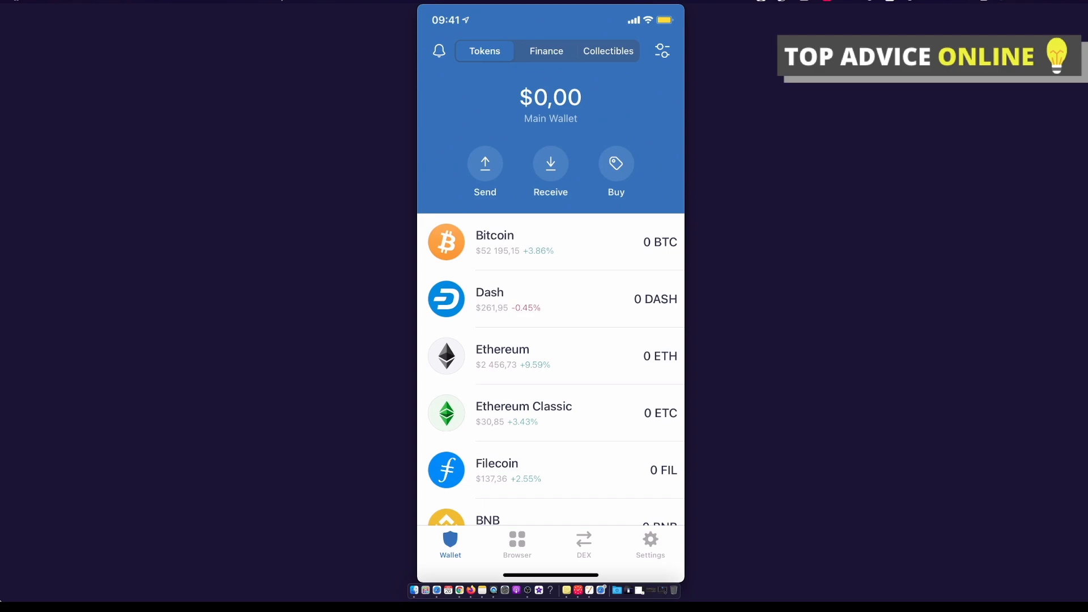
Look through BNB's buy and receive-address screens, then return to the token list
scroll("up", 3)
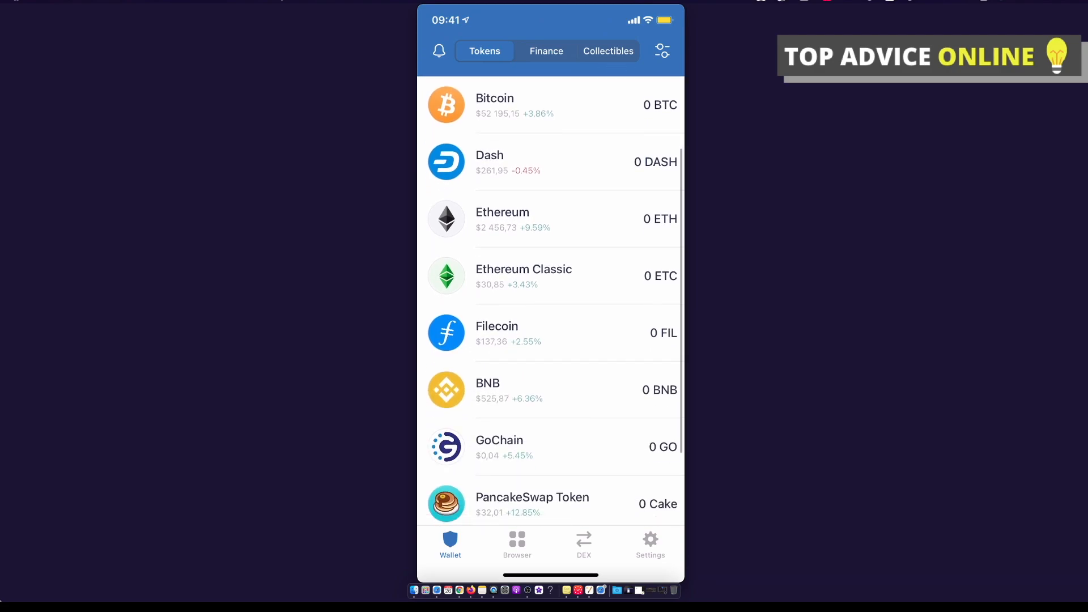
scroll("down", 3)
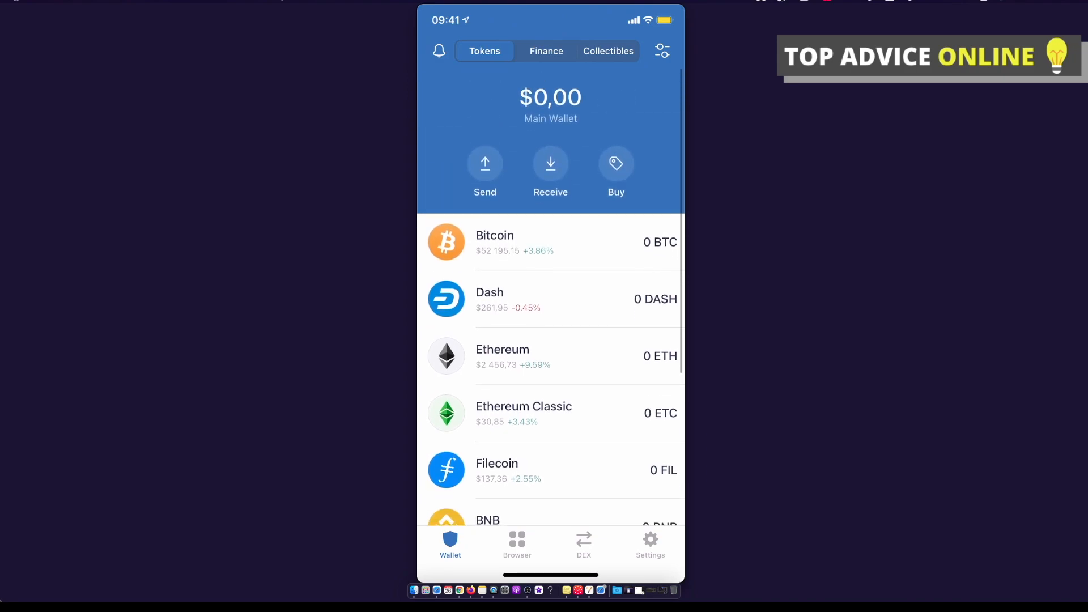
scroll("up", 3)
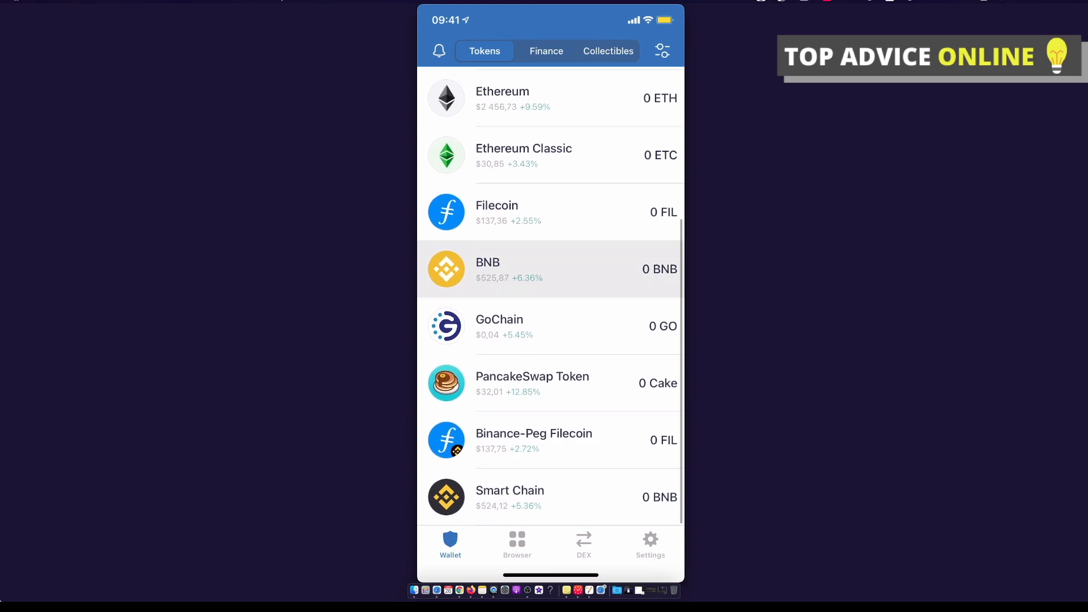
left_click(550, 269)
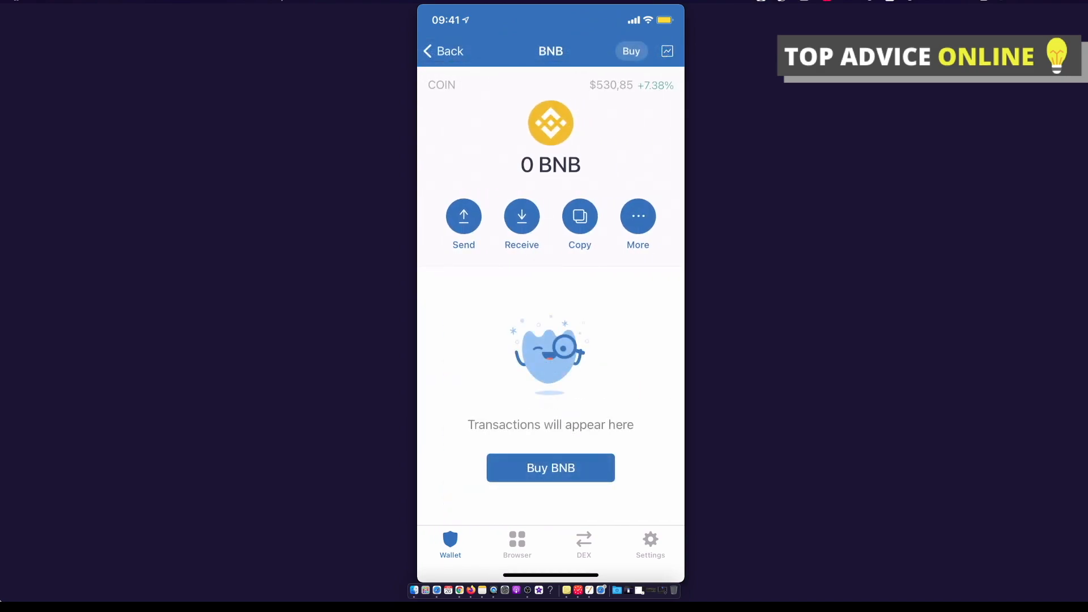
left_click(551, 466)
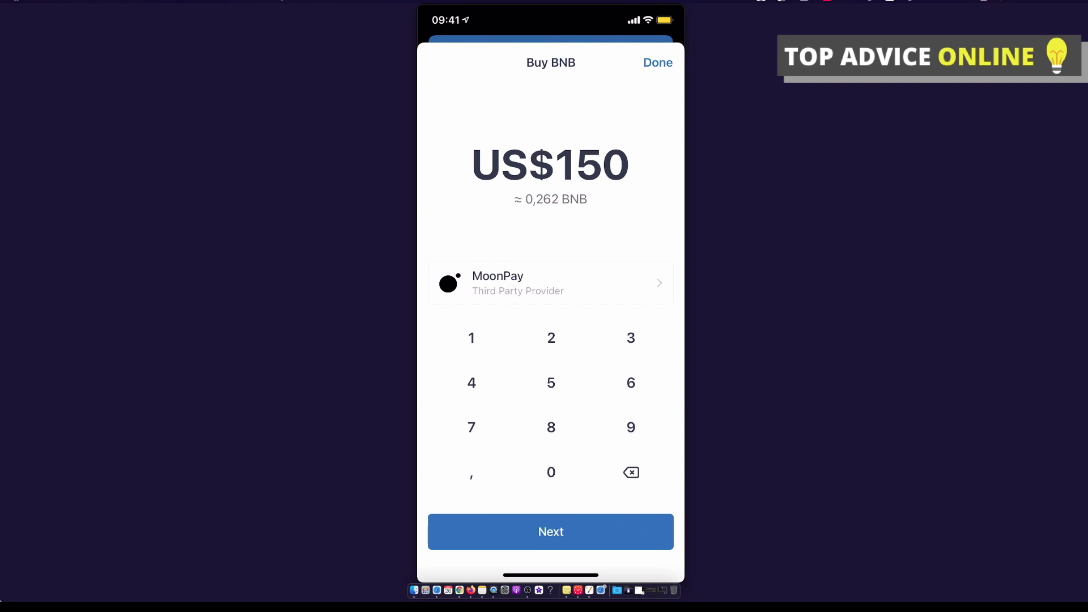
left_click(656, 62)
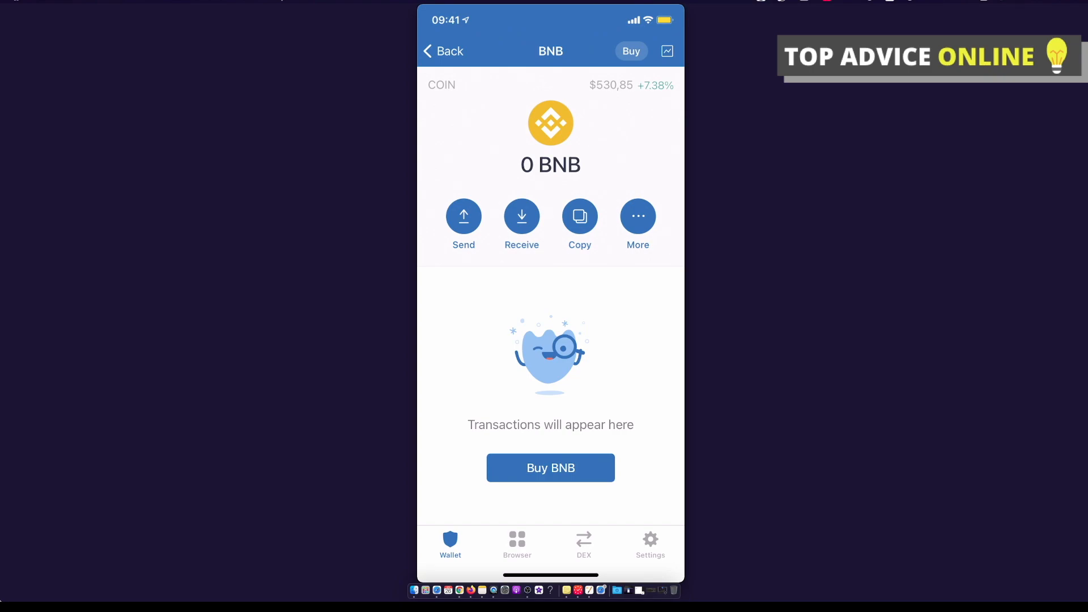
left_click(521, 216)
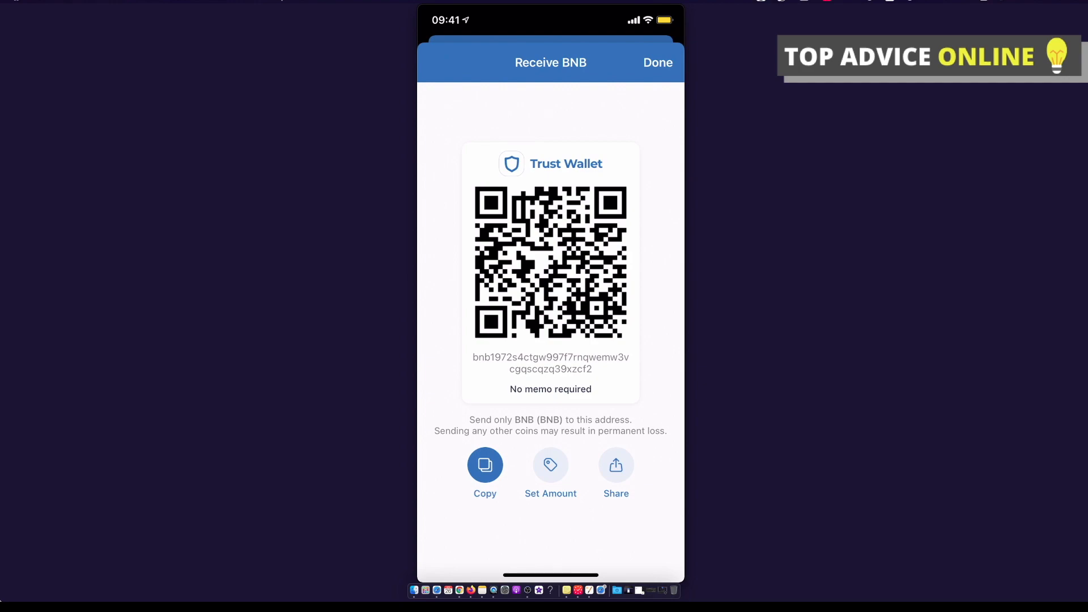
left_click(656, 62)
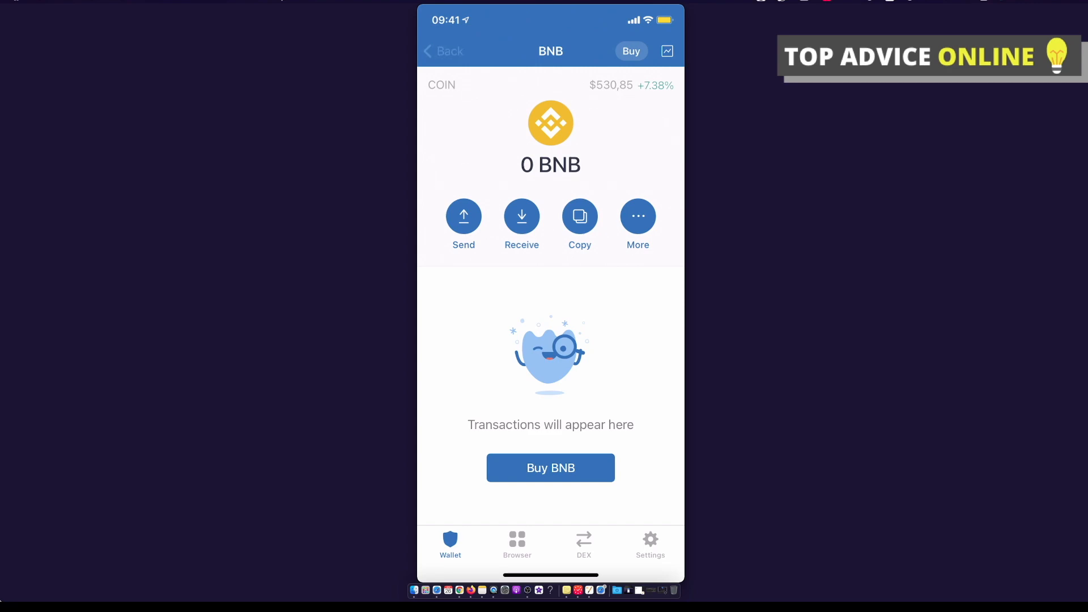
left_click(443, 51)
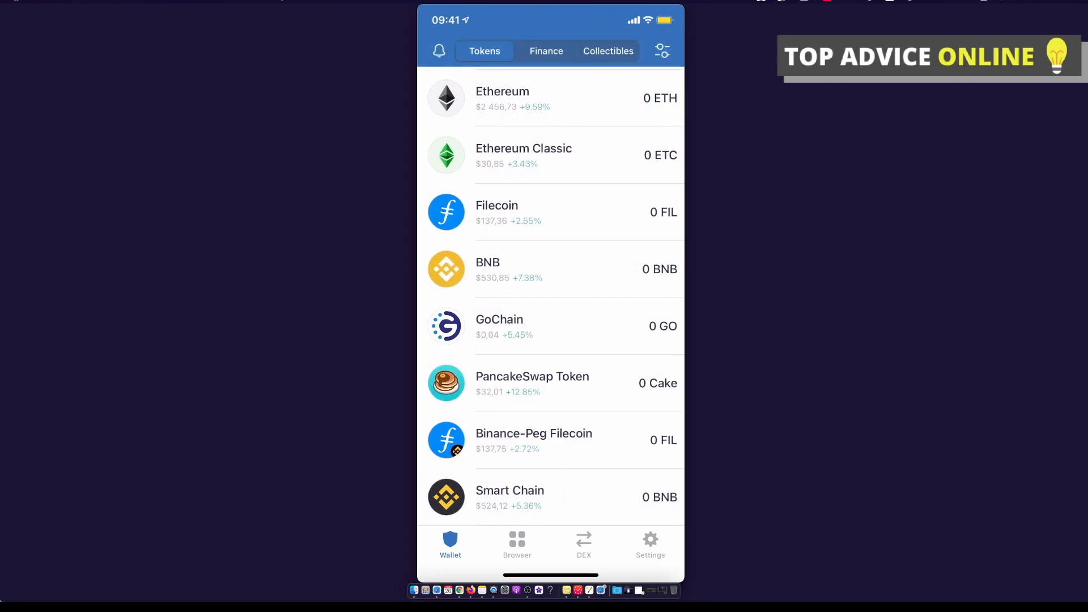
Preview the BNB swap screen, then scroll the DApp browser's New DApps and DeFi listings
left_click(551, 269)
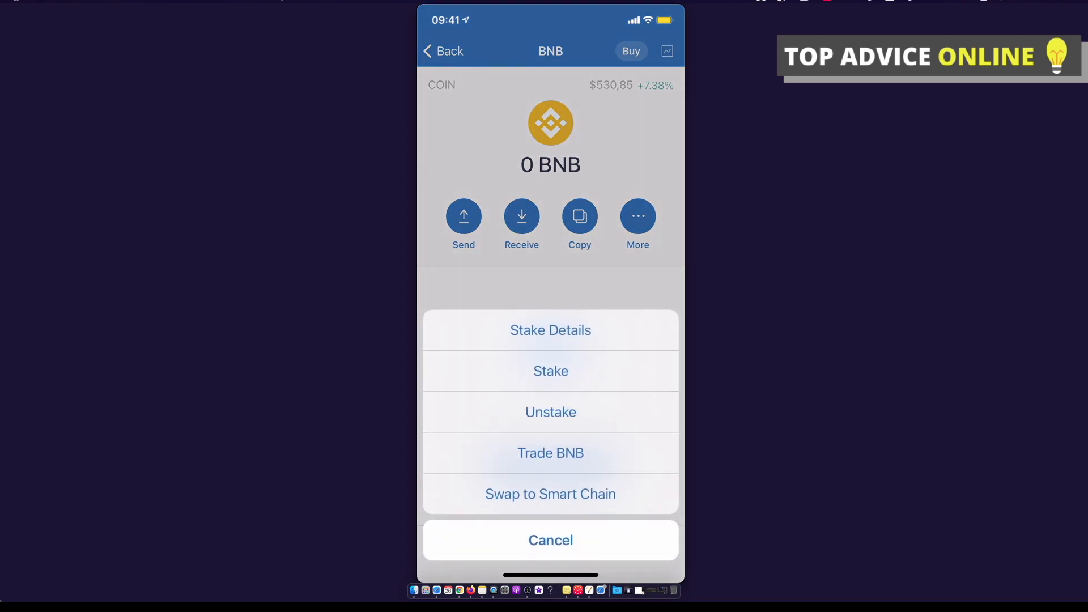
left_click(550, 493)
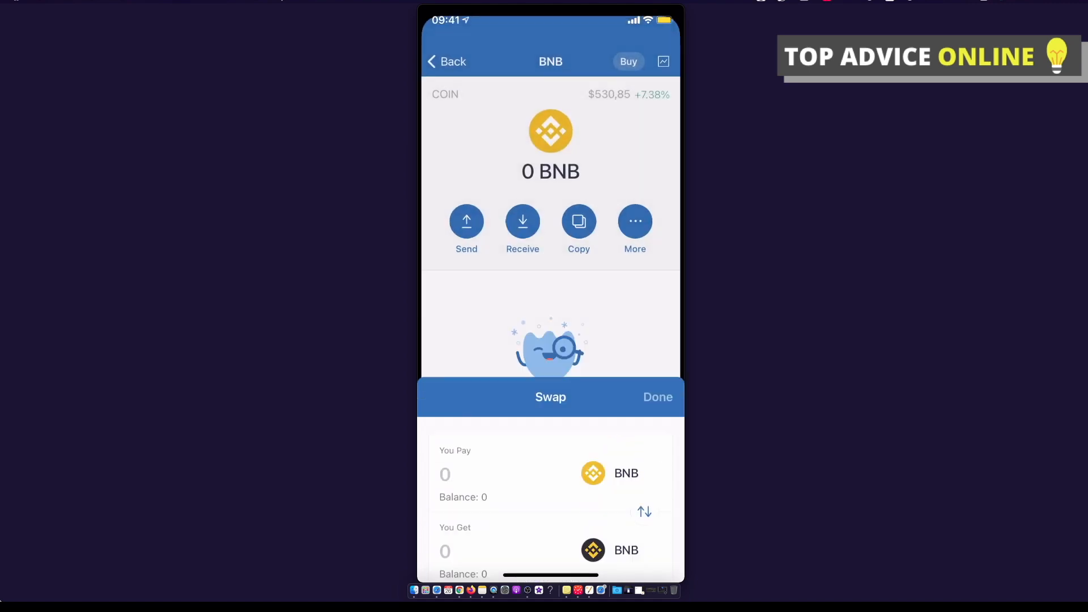
left_click(446, 62)
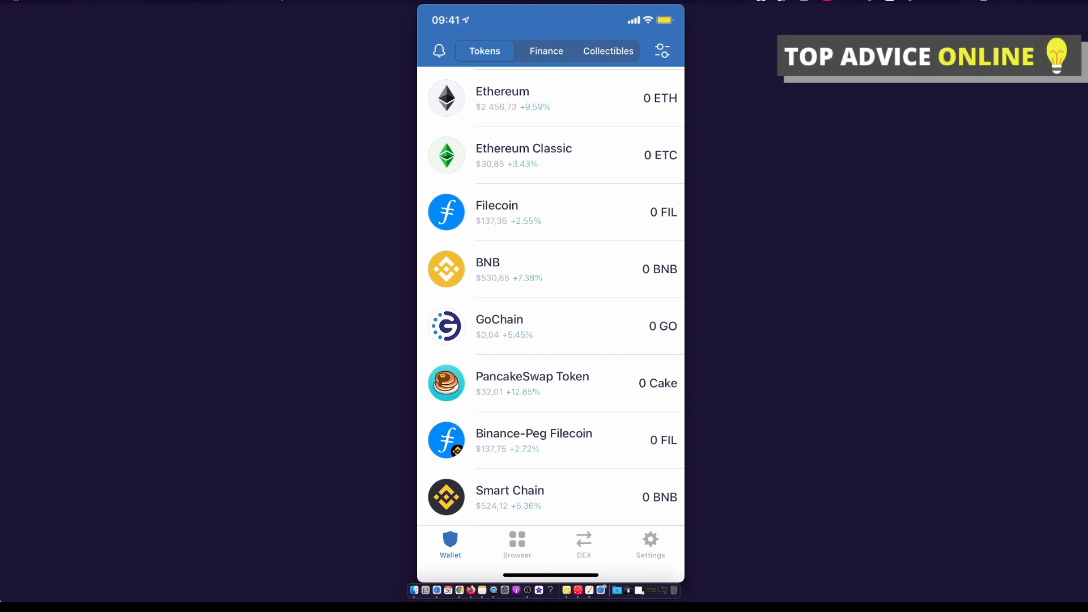
left_click(517, 545)
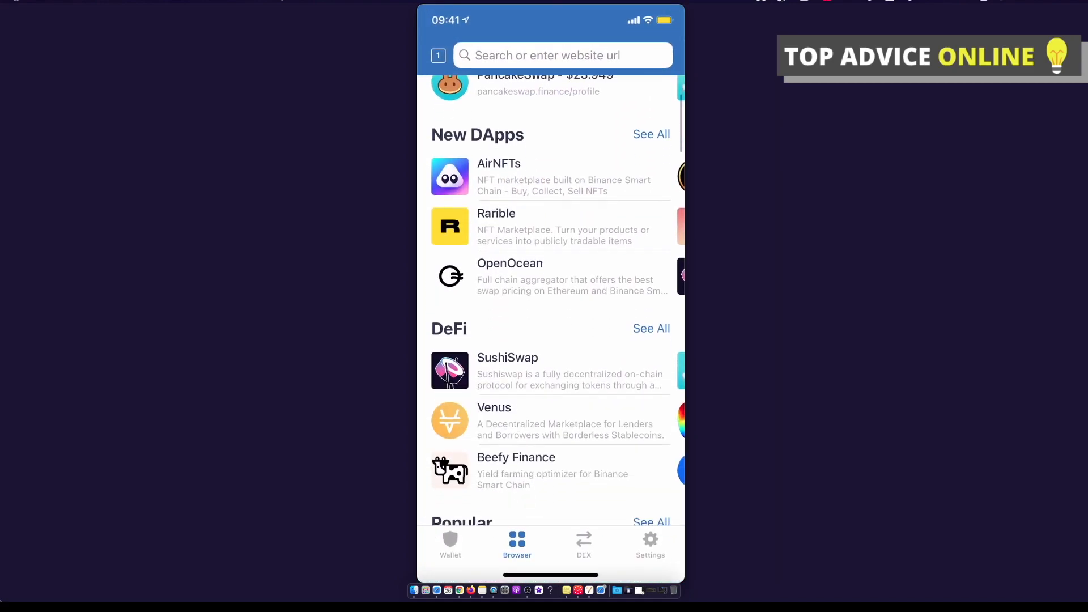
scroll("down", 3)
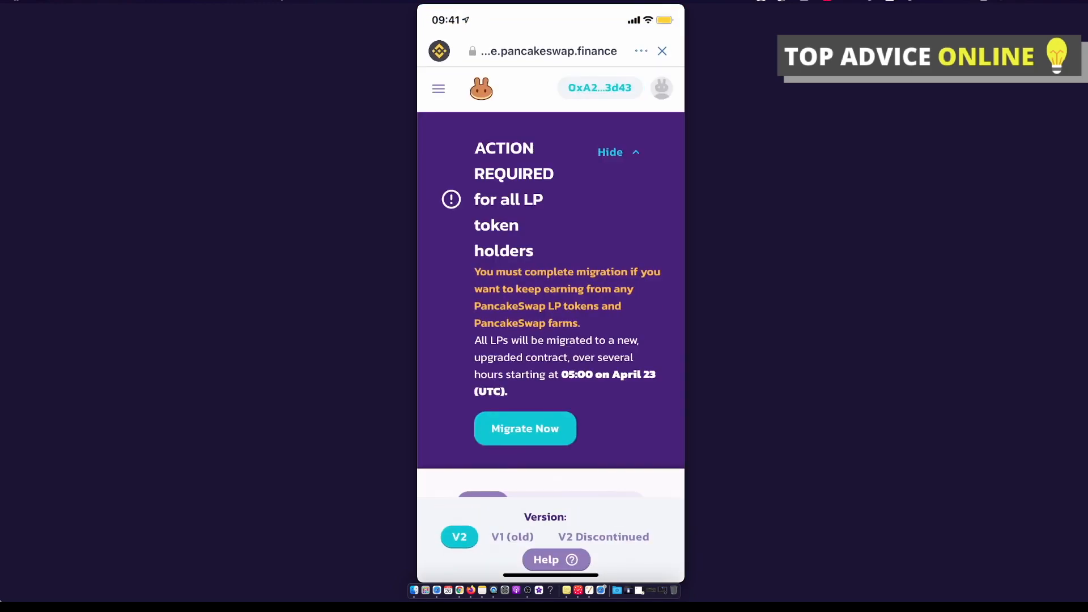
Dismiss the wallet popup and go to PancakeSwap's Trade > Exchange card, trading from BNB
left_click(438, 88)
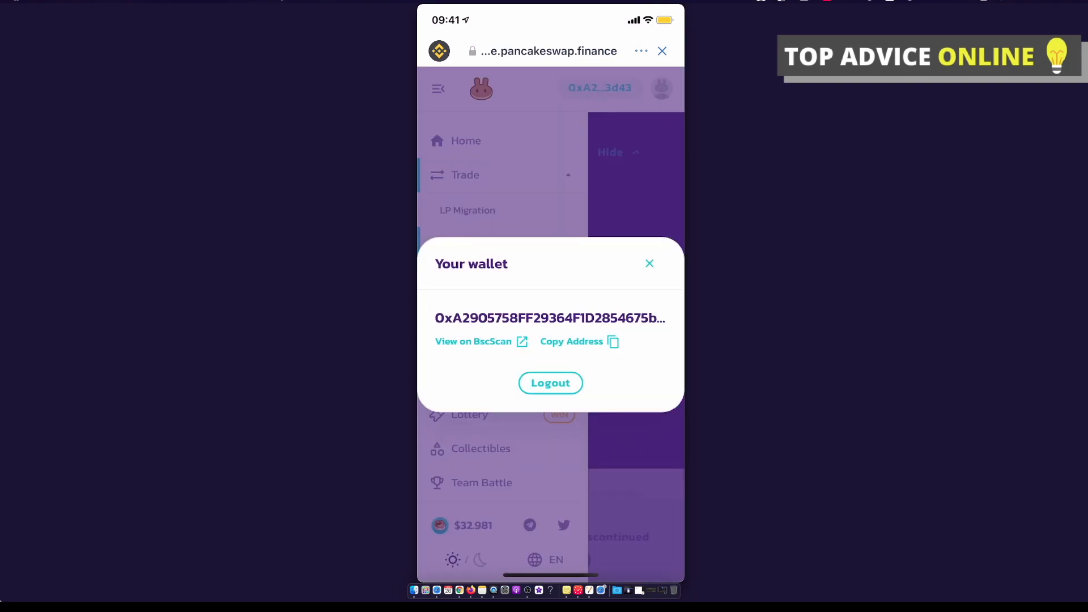
left_click(549, 382)
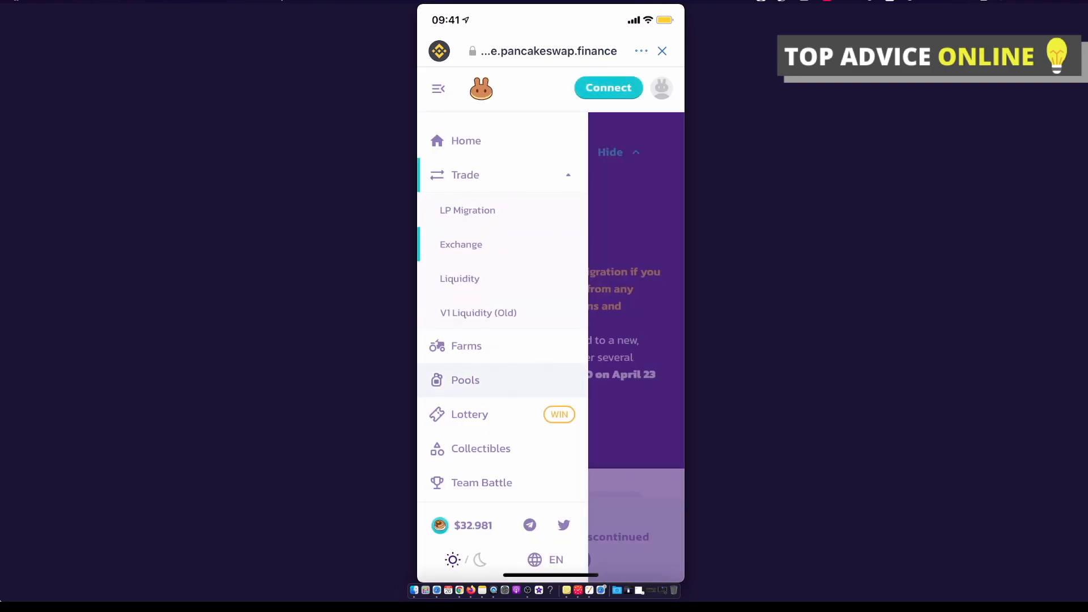
left_click(608, 87)
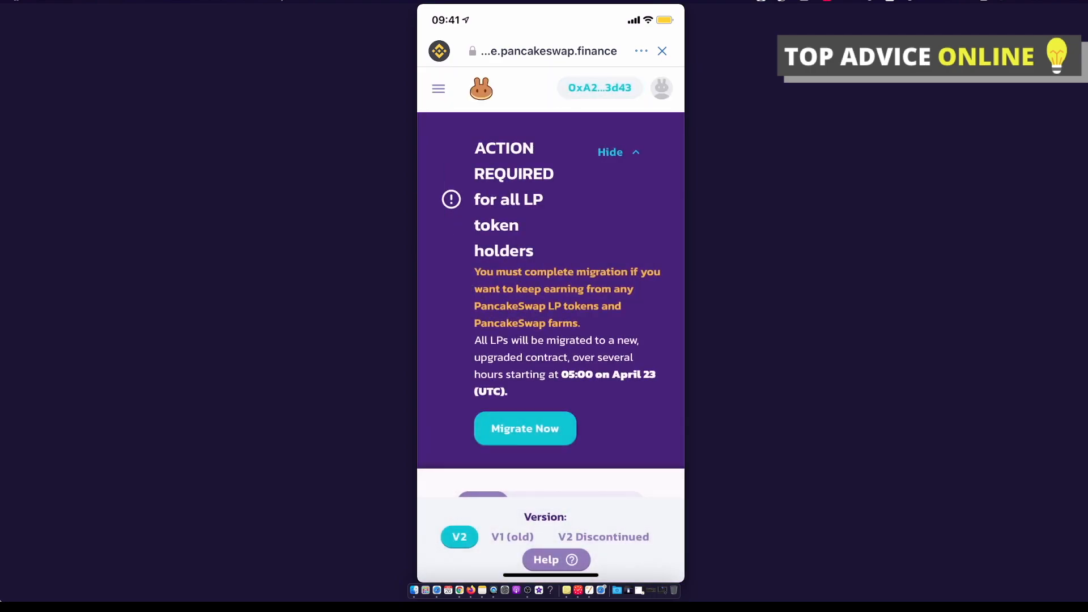
scroll("down", 3)
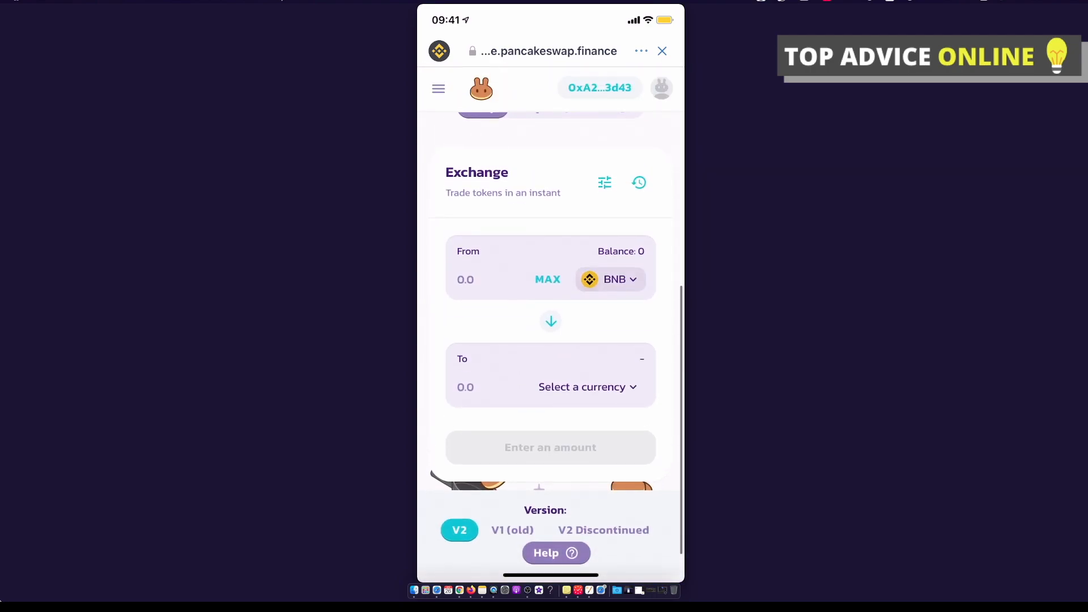
Paste the ECP contract address into the To-currency search and select ECP
left_click(581, 387)
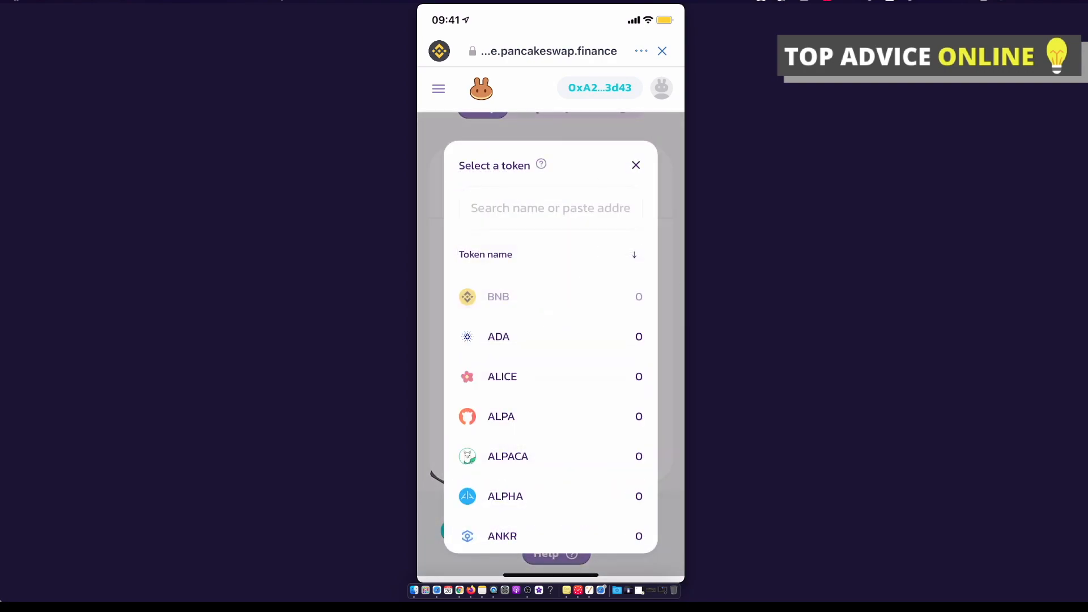
left_click(550, 208)
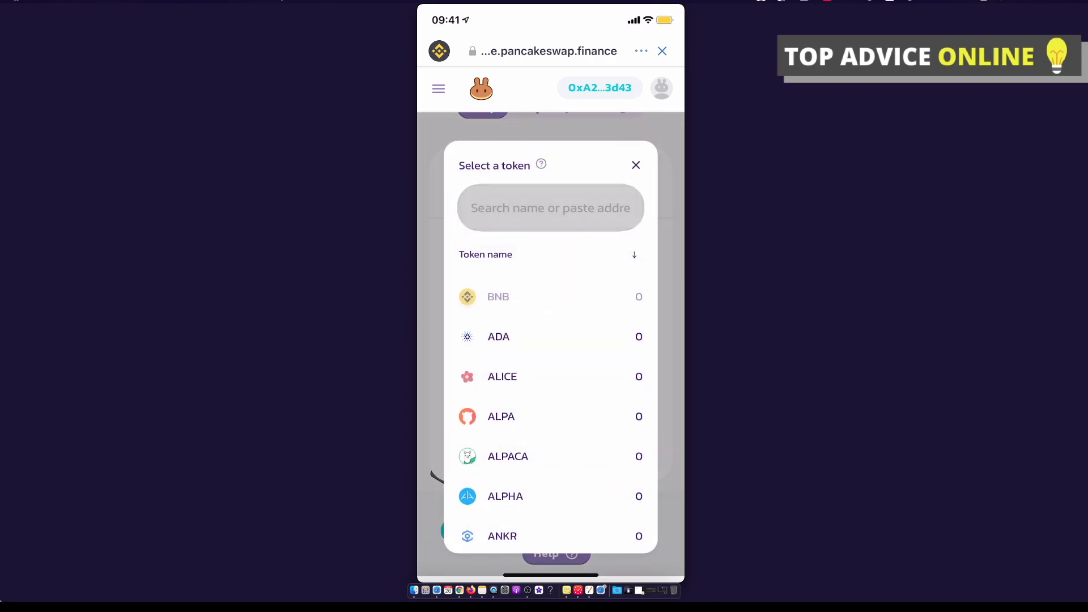
left_click(550, 207)
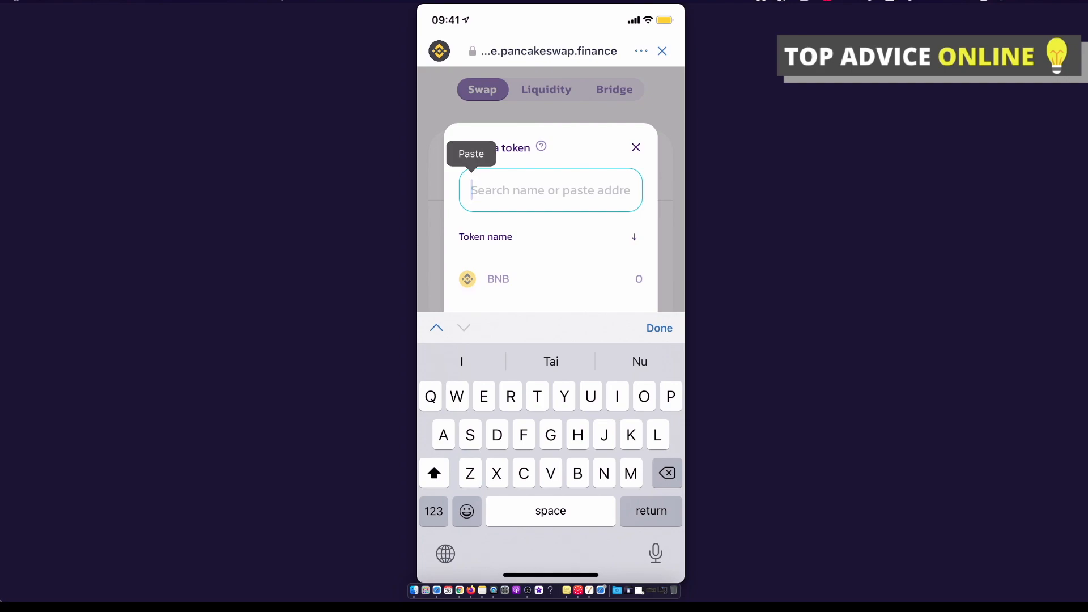
left_click(470, 154)
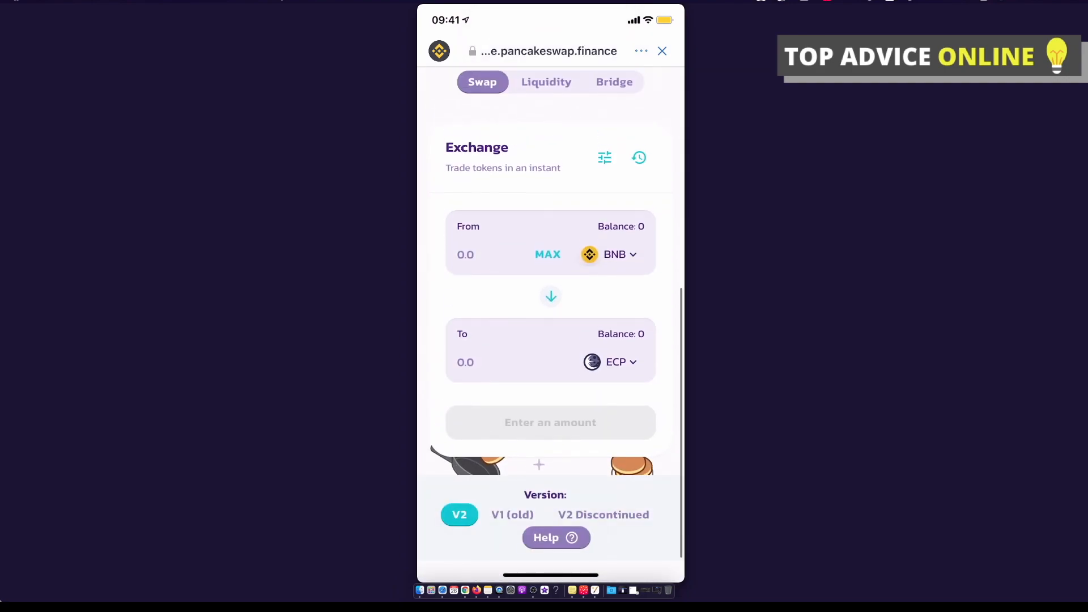
scroll("up", 3)
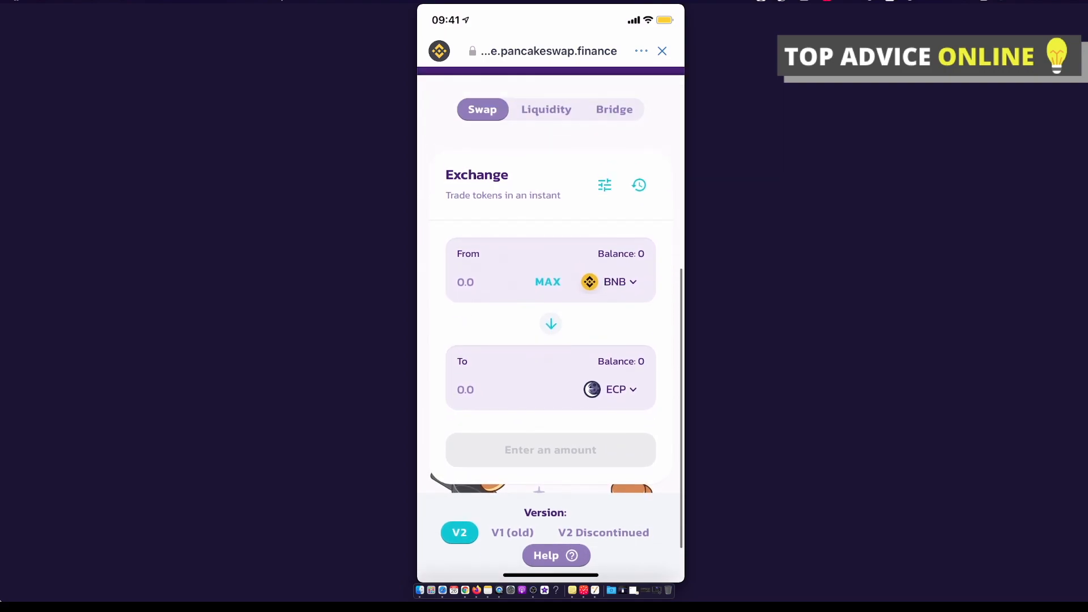
Set a custom 11% slippage tolerance in PancakeSwap's swap settings
left_click(638, 185)
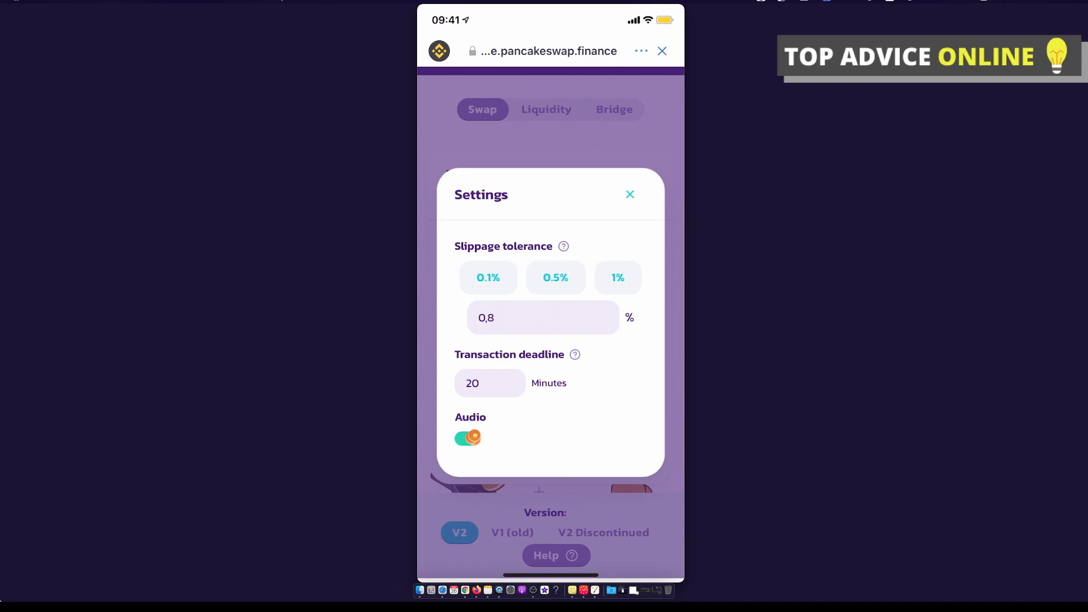
left_click(543, 318)
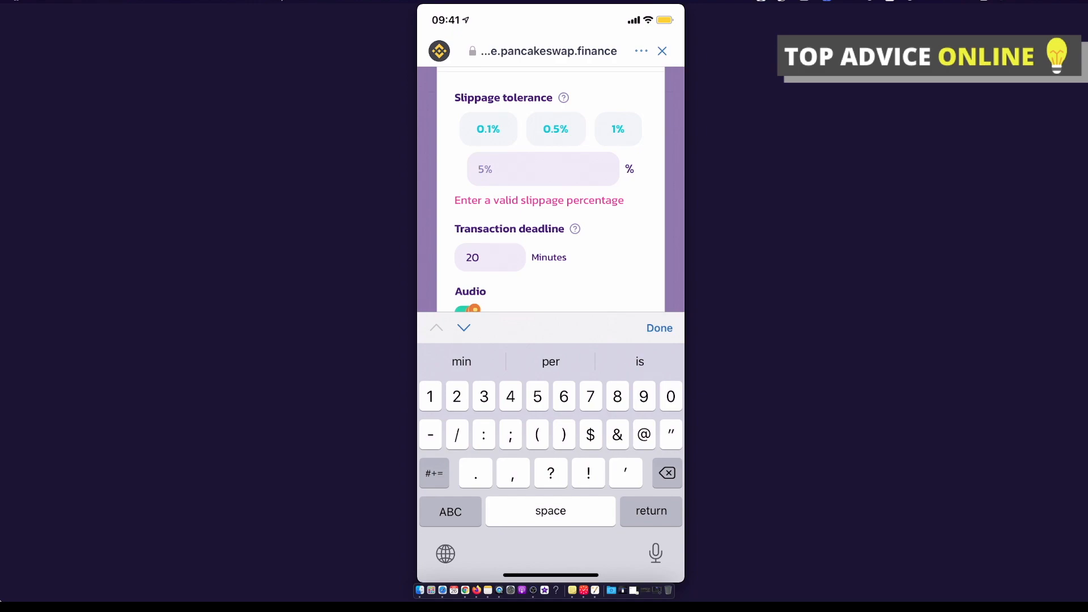
type("11")
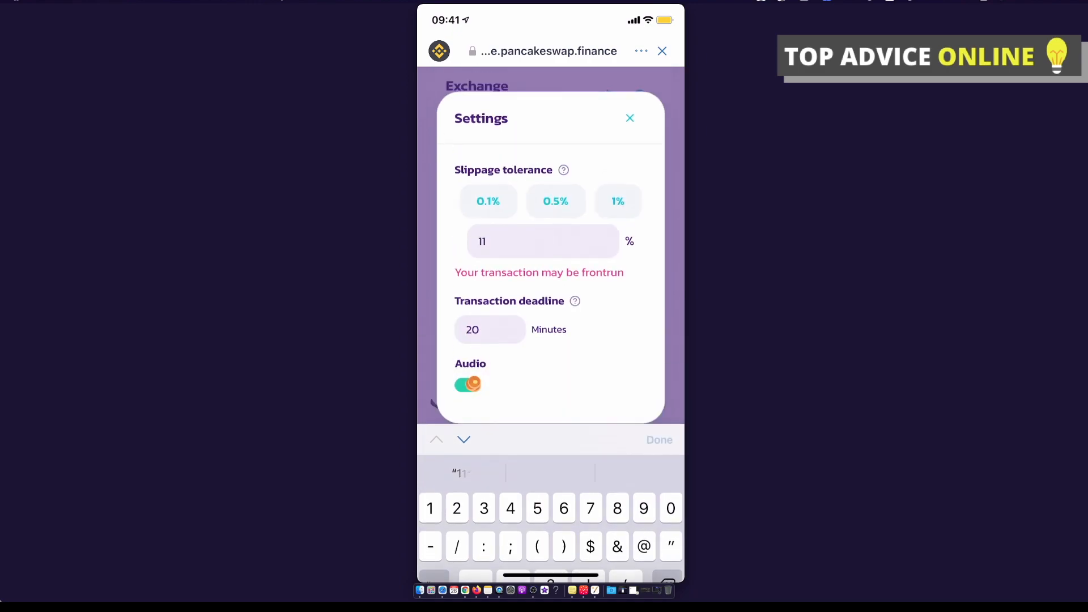
left_click(658, 439)
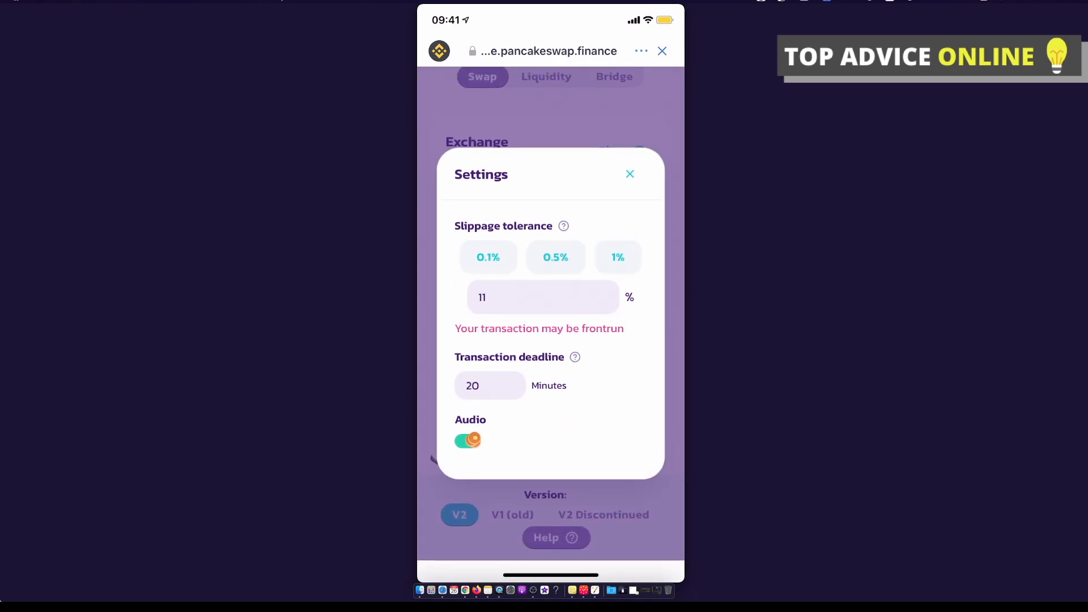